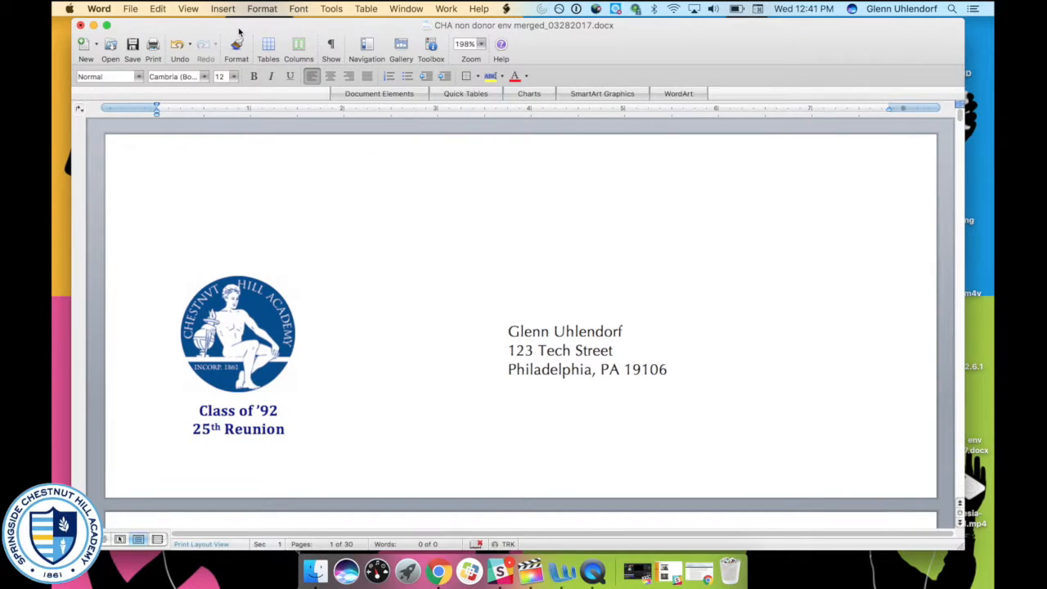
Step: Reach the Print dialog for the merged envelopes via File > Print, previewing page 1 of 30
left_click(129, 10)
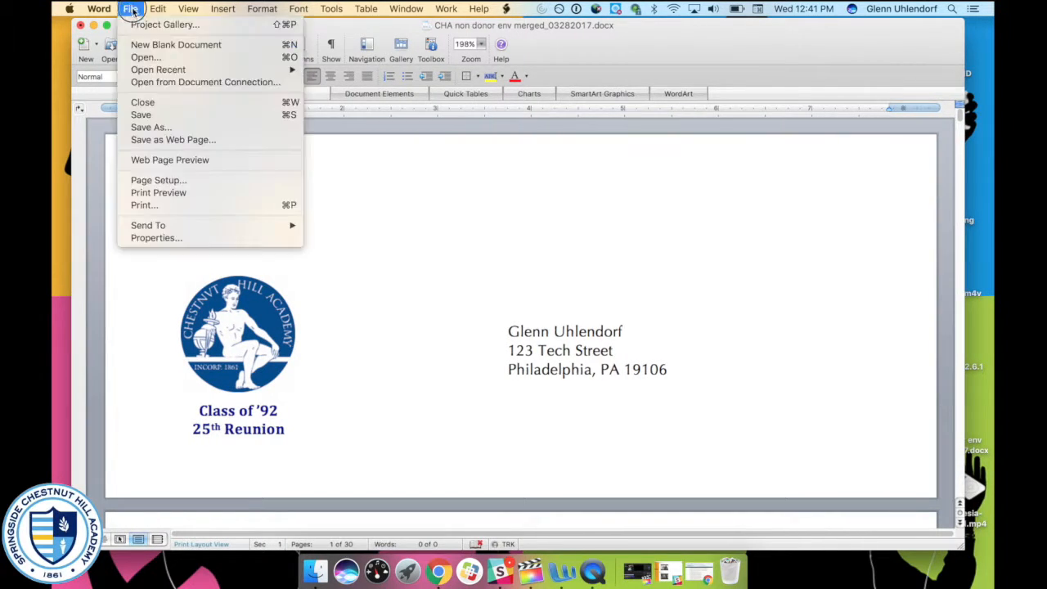
mouse_move(173, 244)
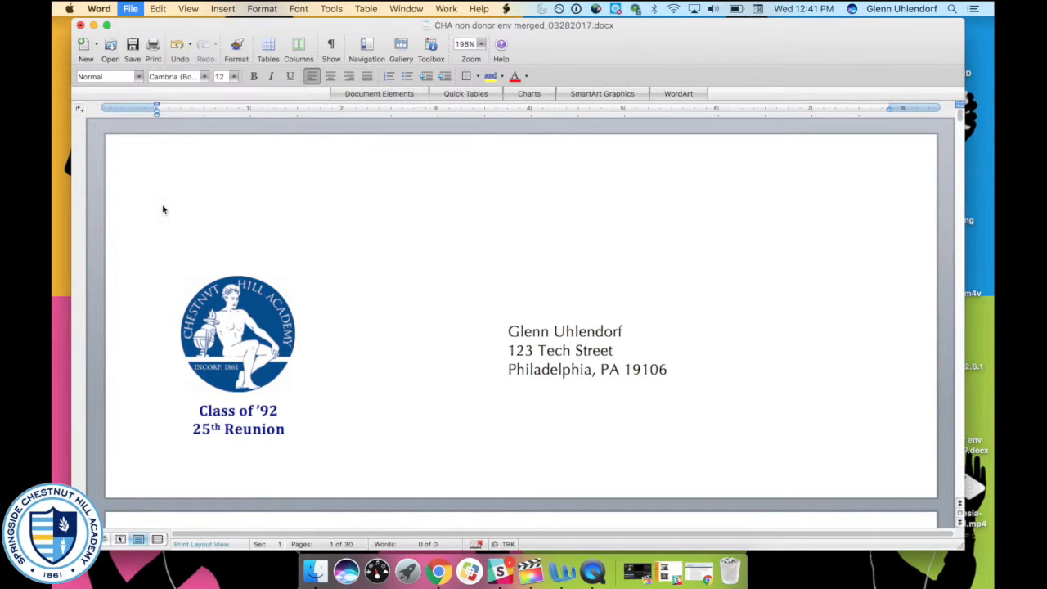
left_click(152, 46)
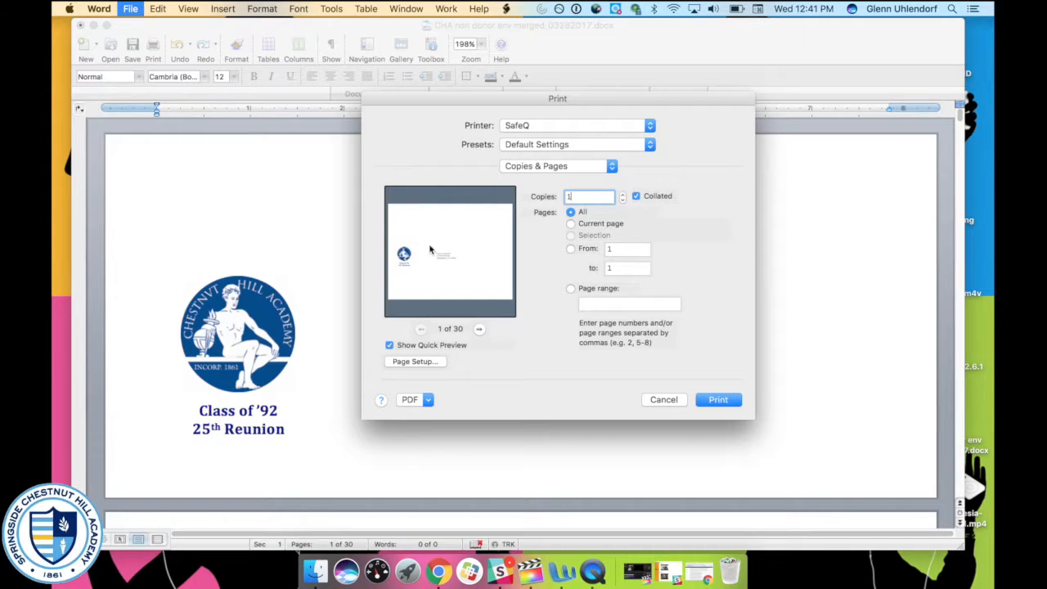
mouse_move(445, 253)
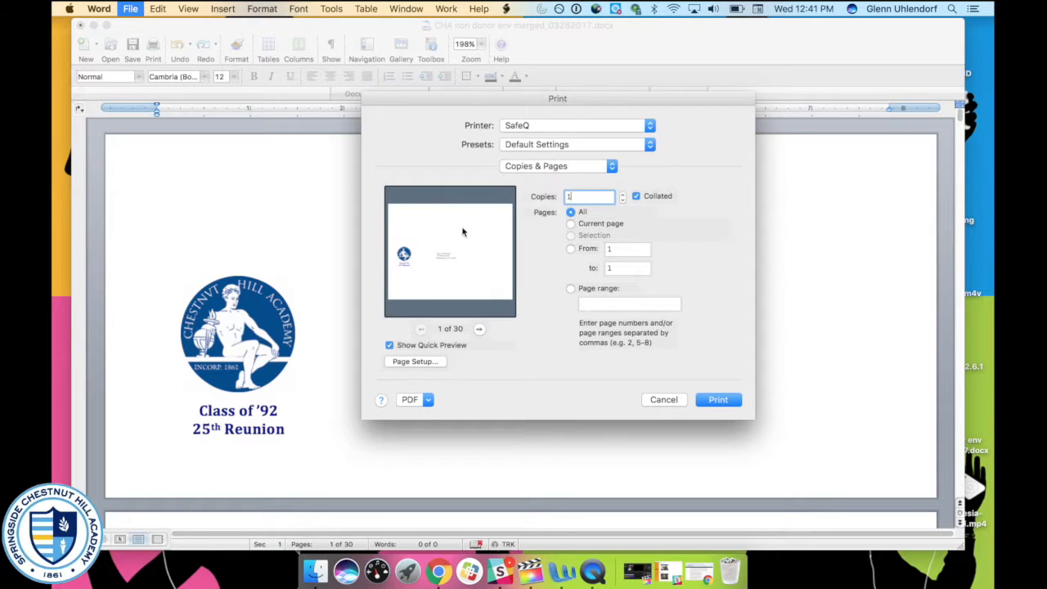
mouse_move(400, 363)
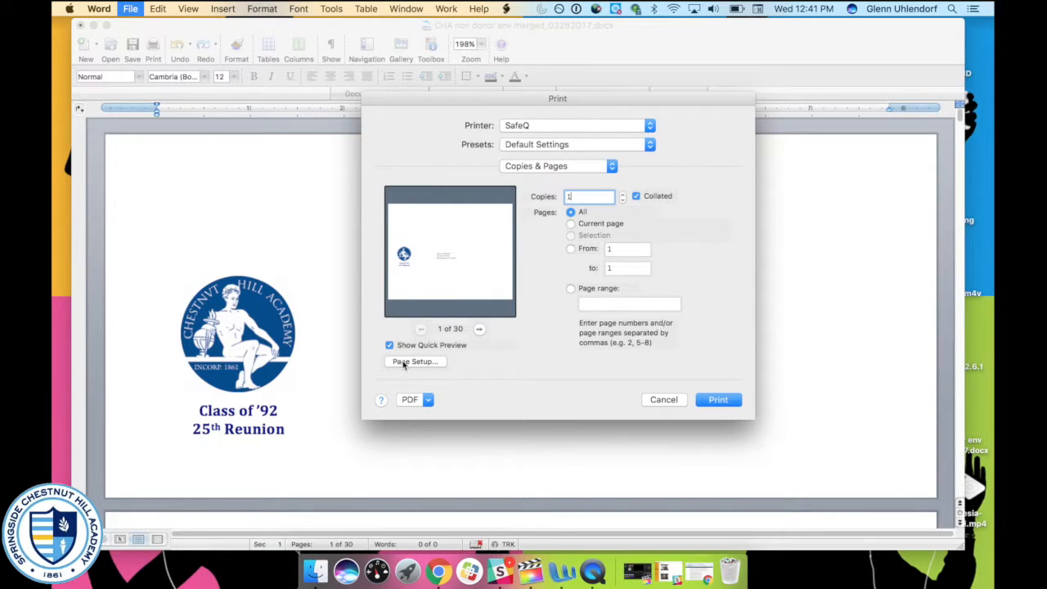
Step: In Page Setup, choose Envelope #10 (4.12 by 9.50 in) as the paper size, keeping landscape
left_click(414, 362)
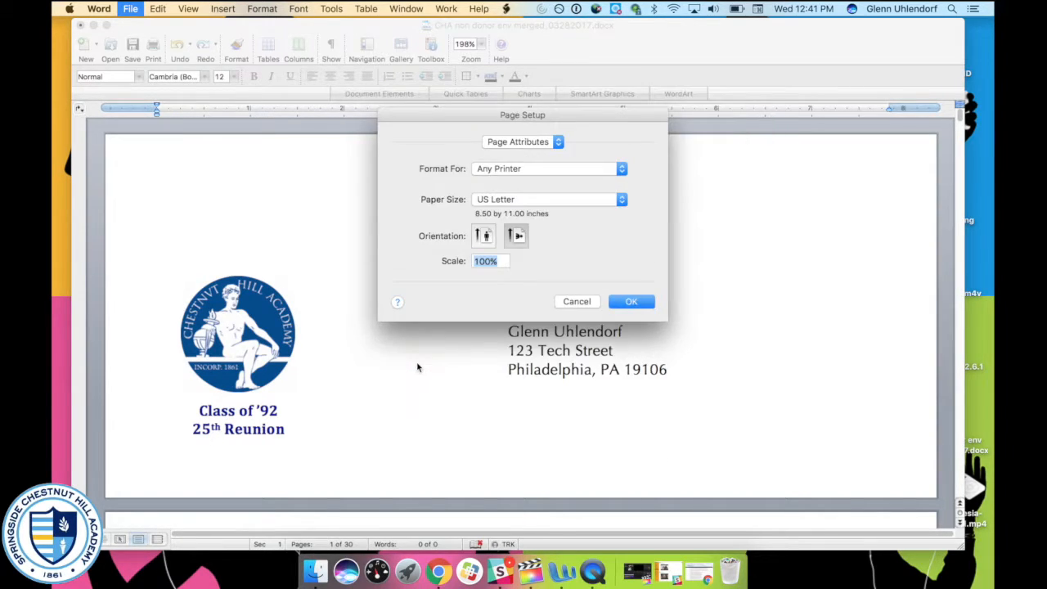
left_click(523, 141)
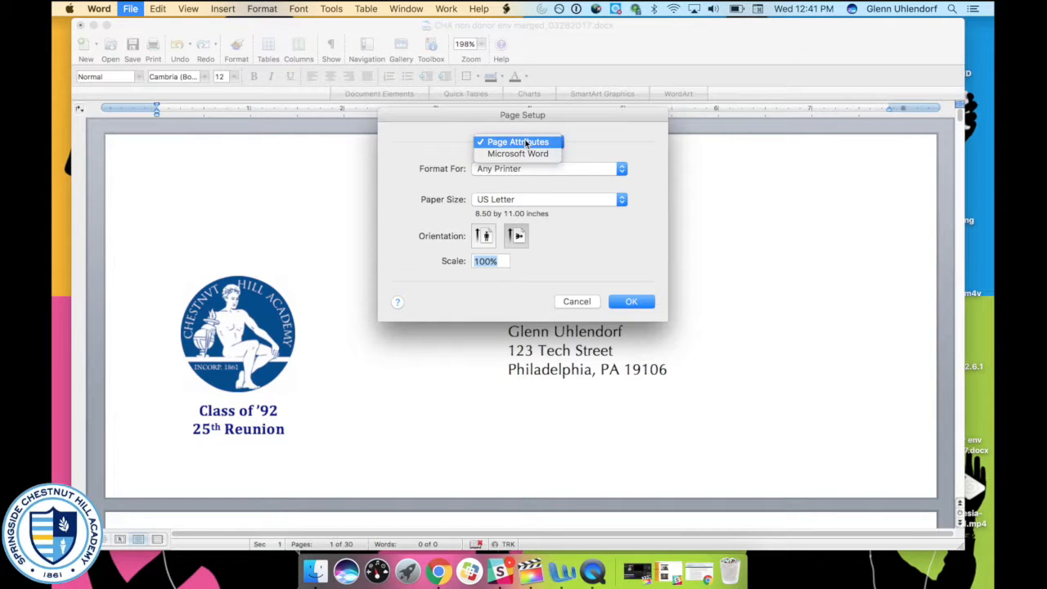
left_click(548, 200)
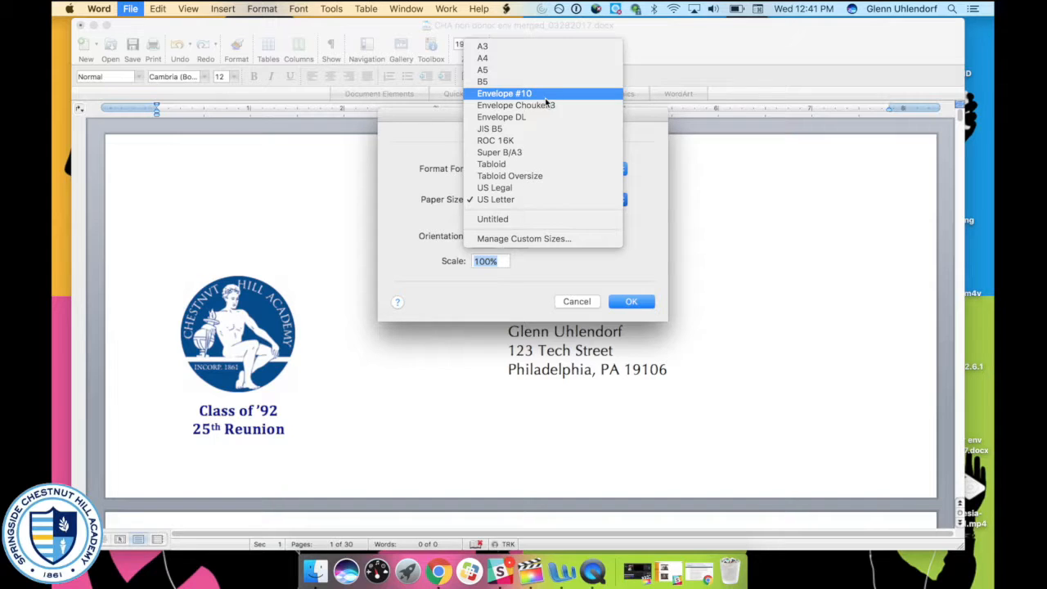
left_click(504, 91)
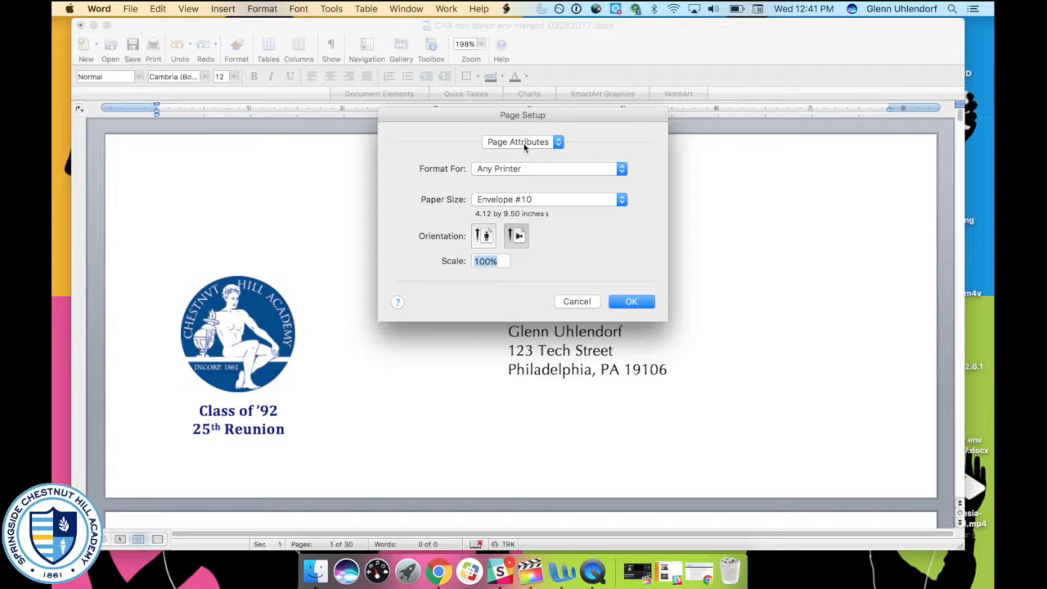
Step: Under Microsoft Word's page setup options, apply the settings to the Whole document and confirm
left_click(524, 141)
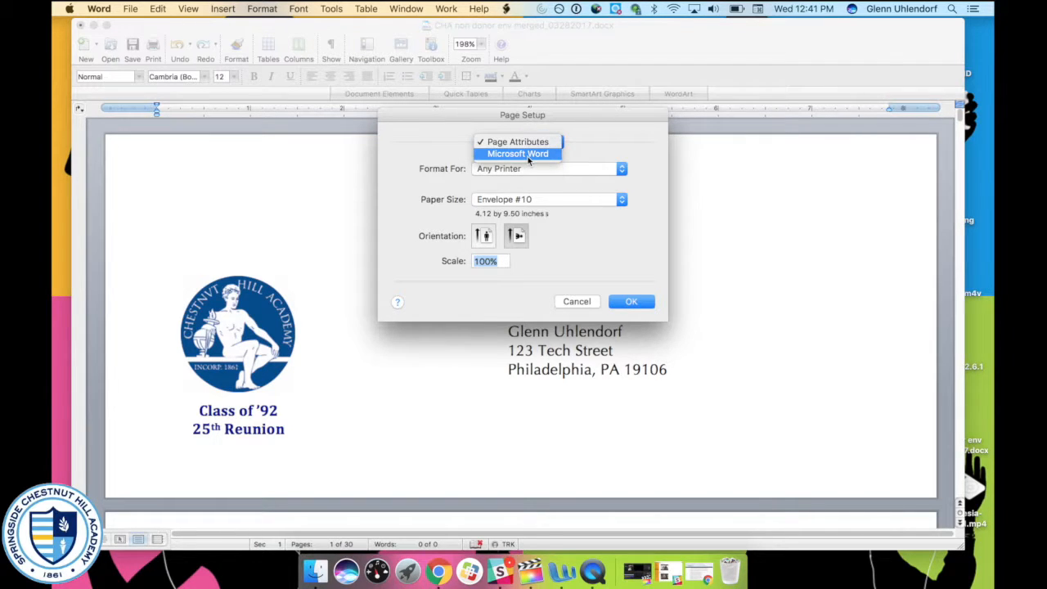
left_click(517, 154)
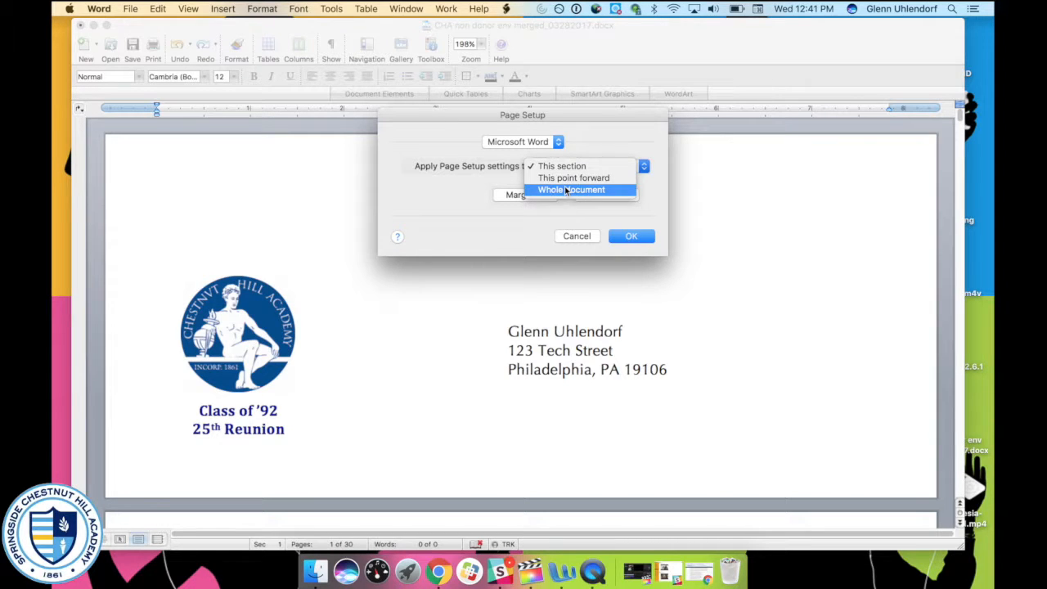
left_click(572, 189)
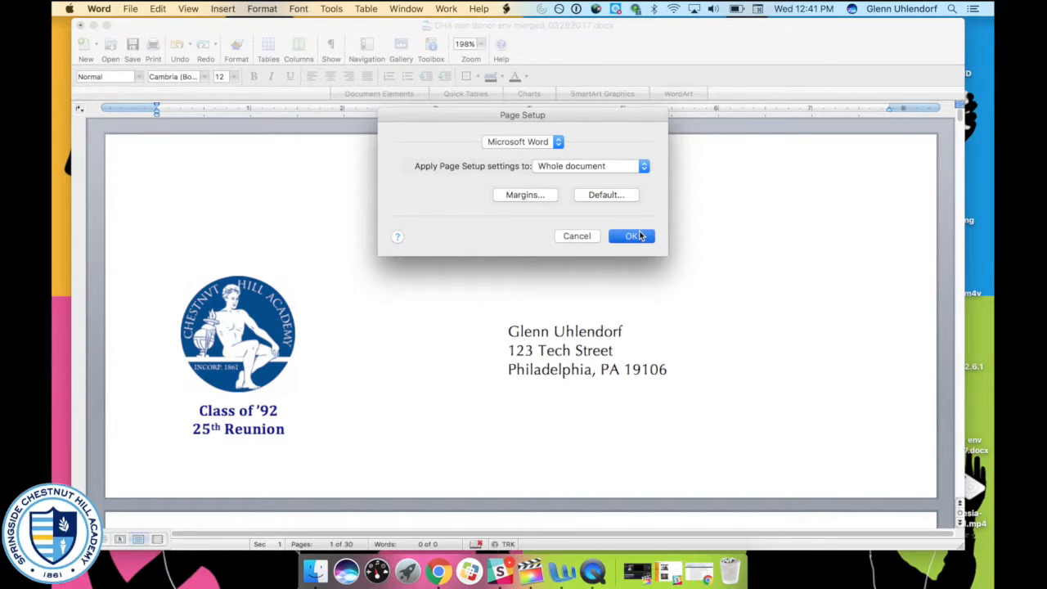
left_click(631, 235)
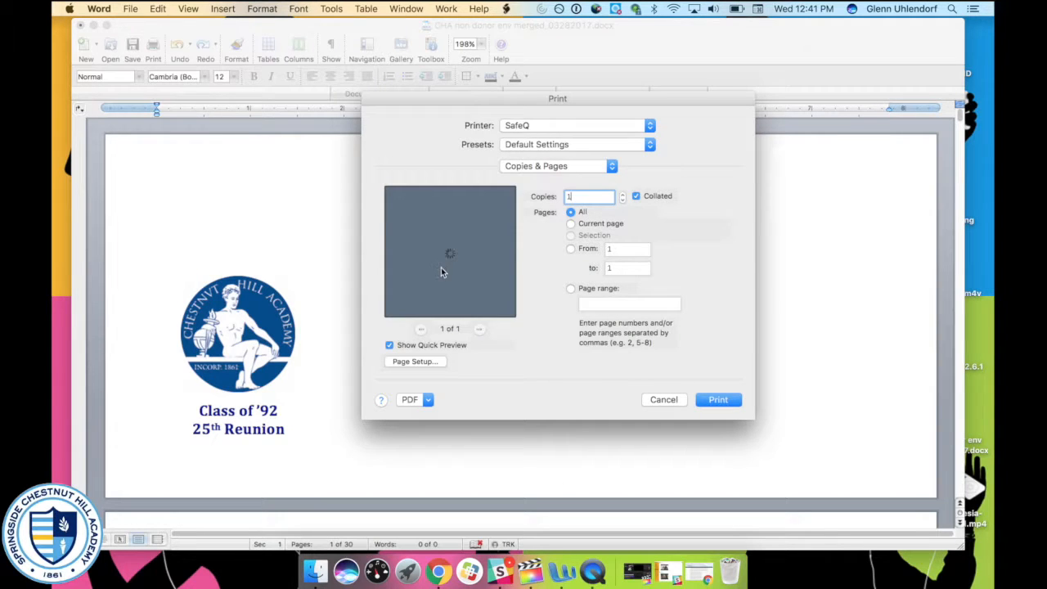
left_click(481, 329)
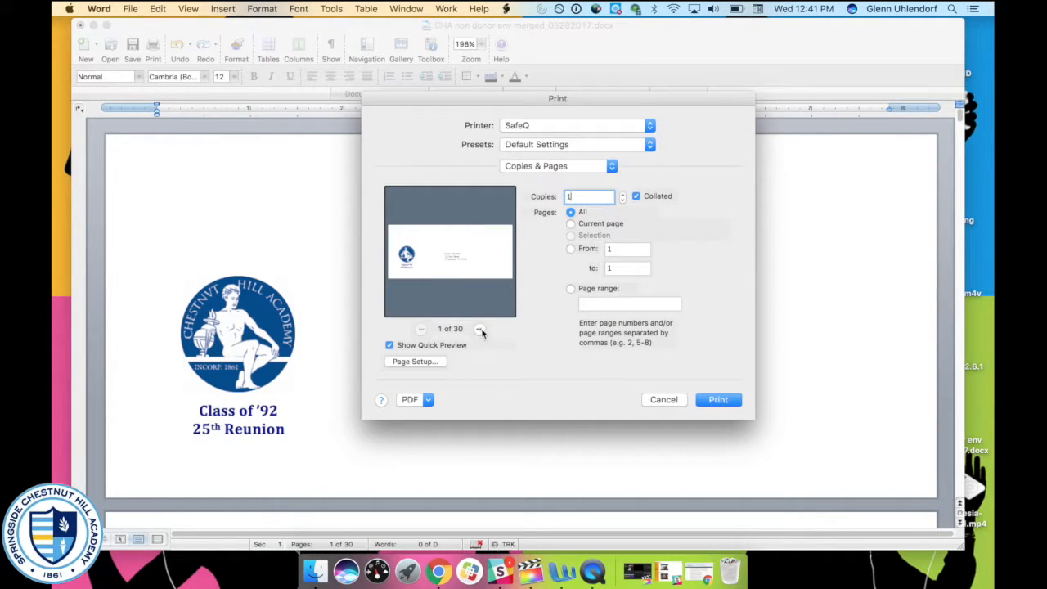
left_click(481, 329)
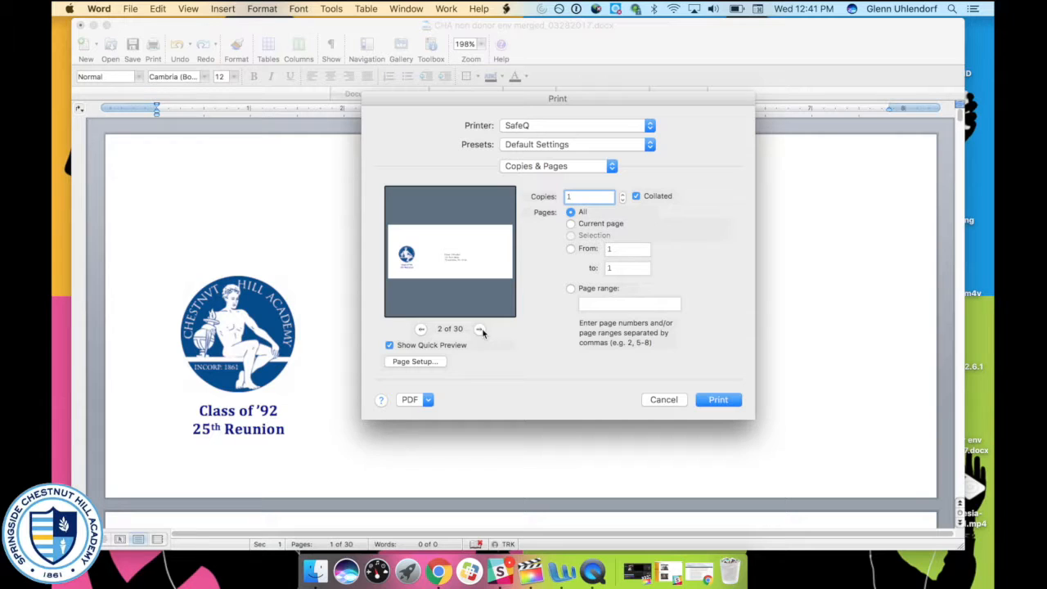
left_click(478, 328)
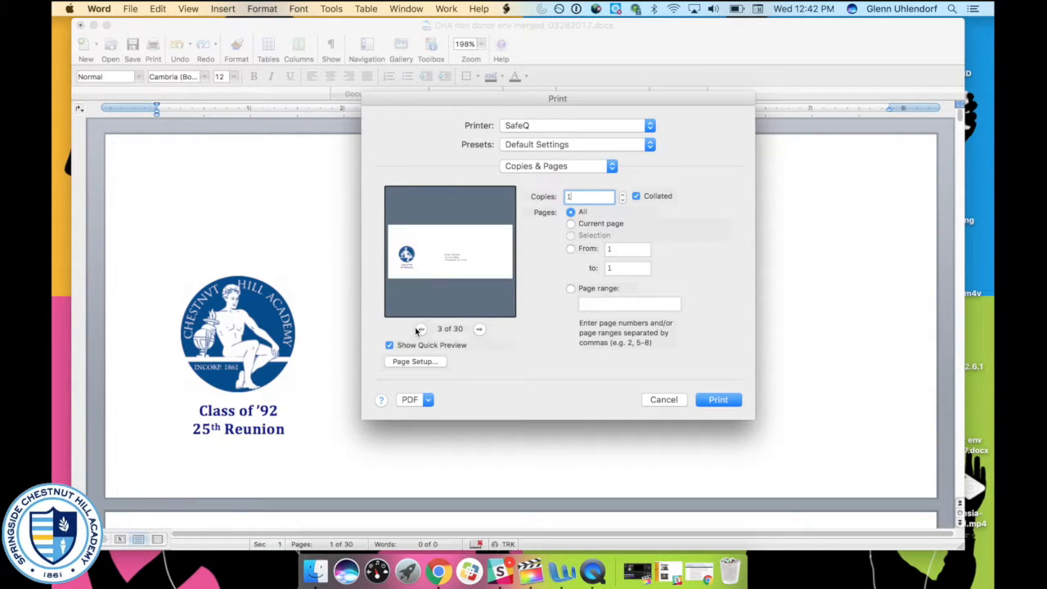
left_click(419, 329)
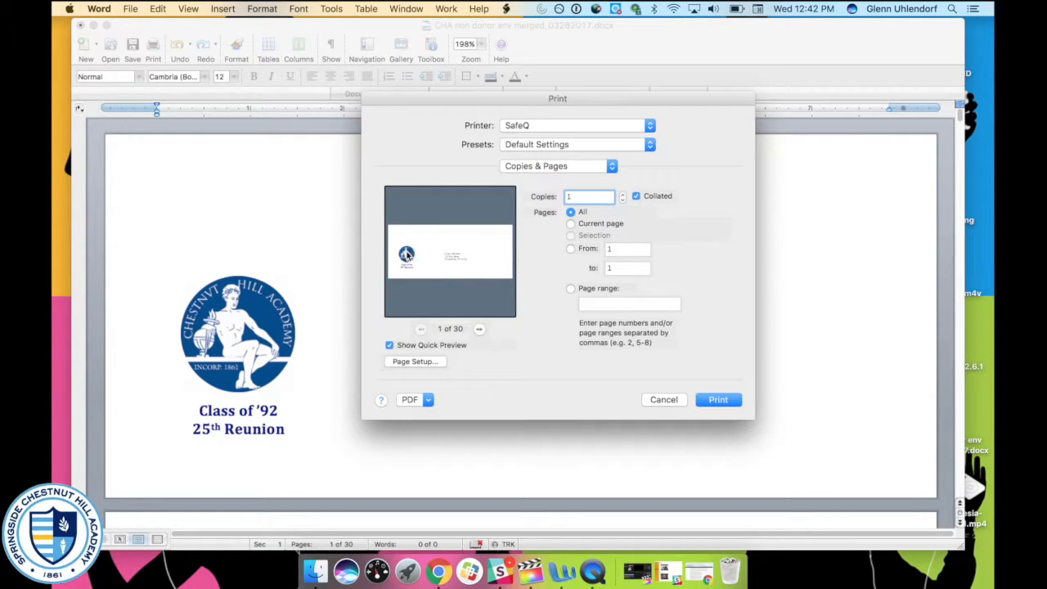
Step: Switch the Print dialog to the Color pane showing 600 dpi high quality and automatic colour mode
left_click(558, 167)
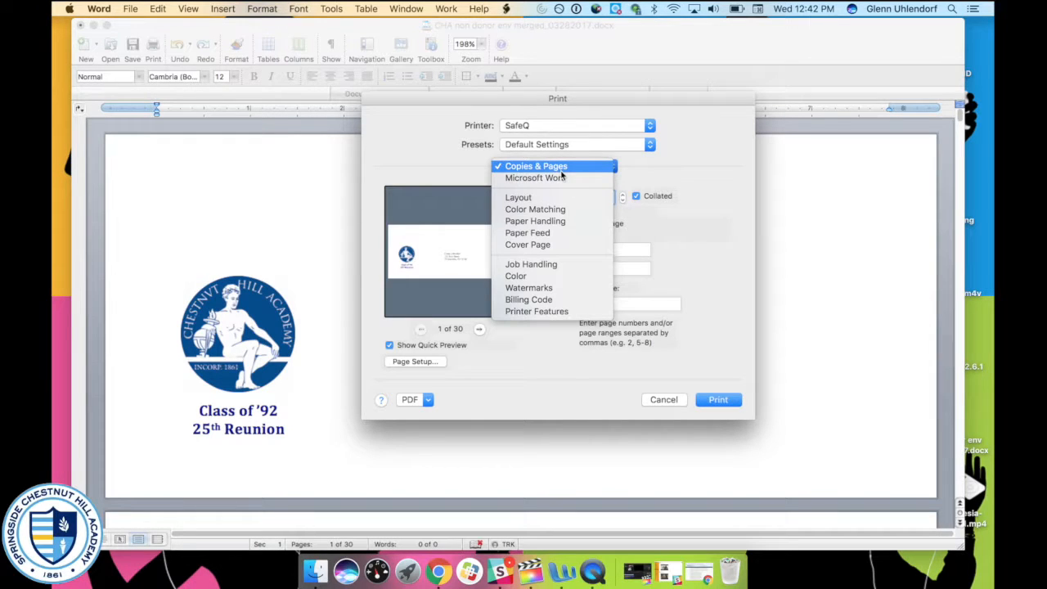
left_click(517, 274)
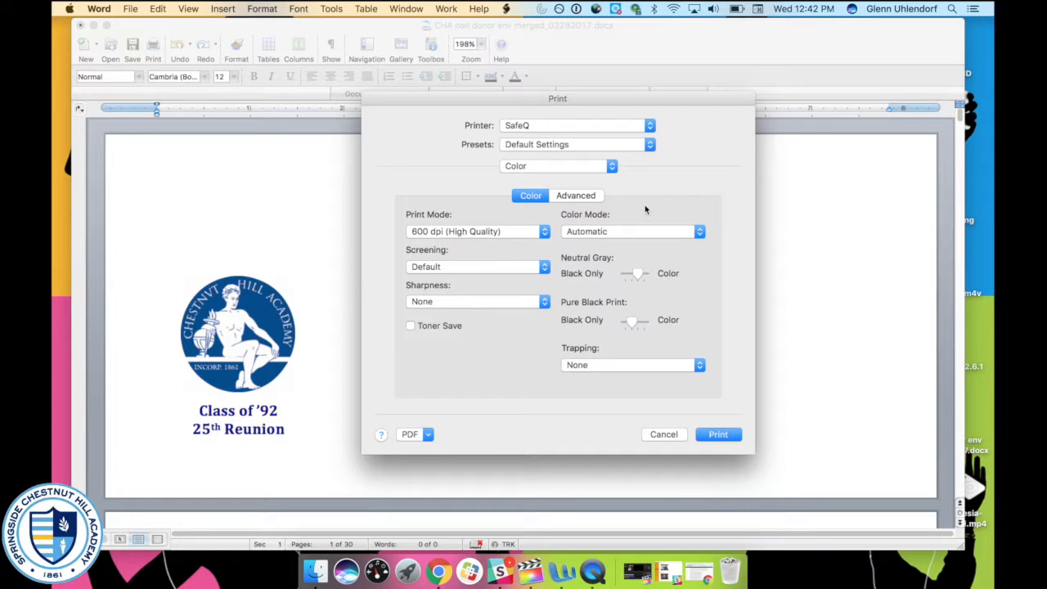
mouse_move(658, 434)
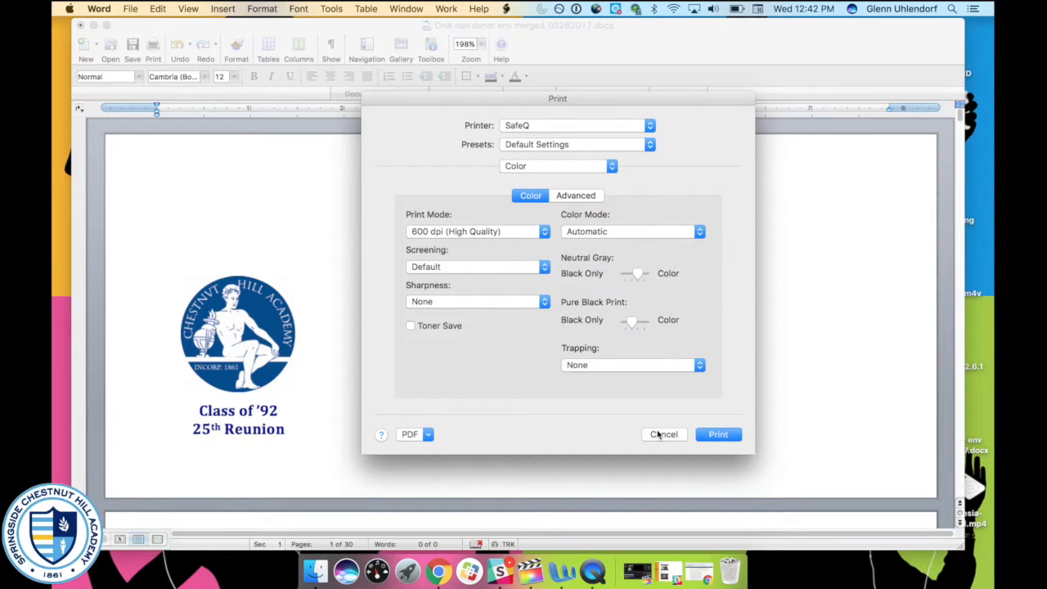